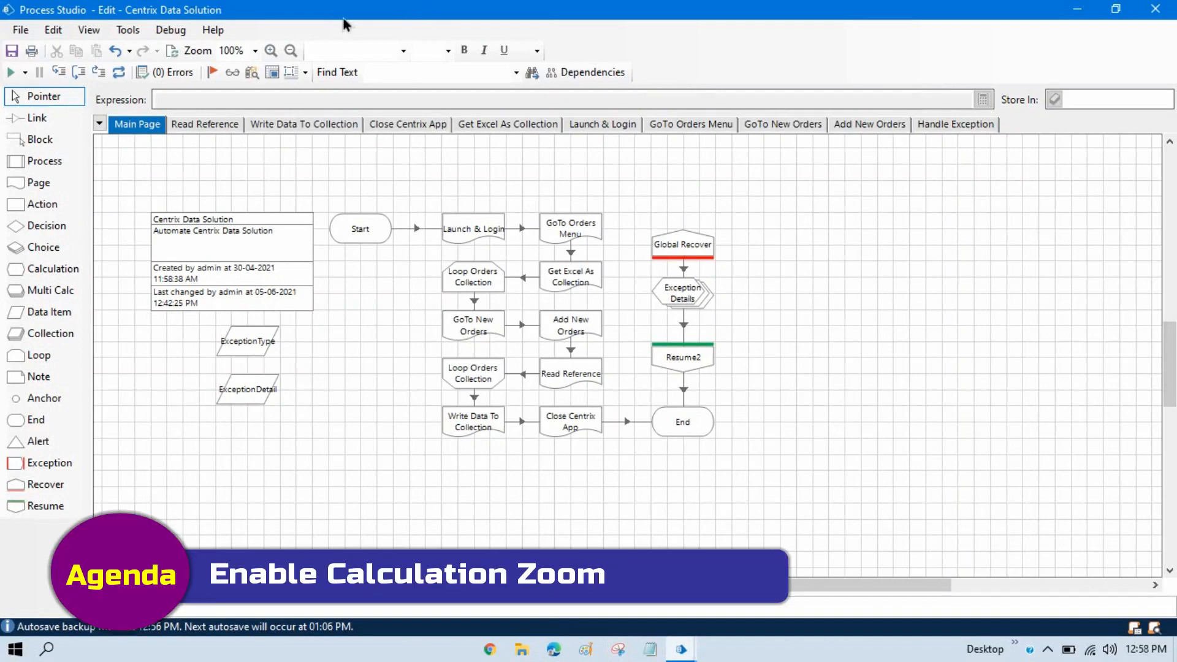
Step: Inspect the Write To Coll calculation's properties on the Read Reference page
left_click(171, 30)
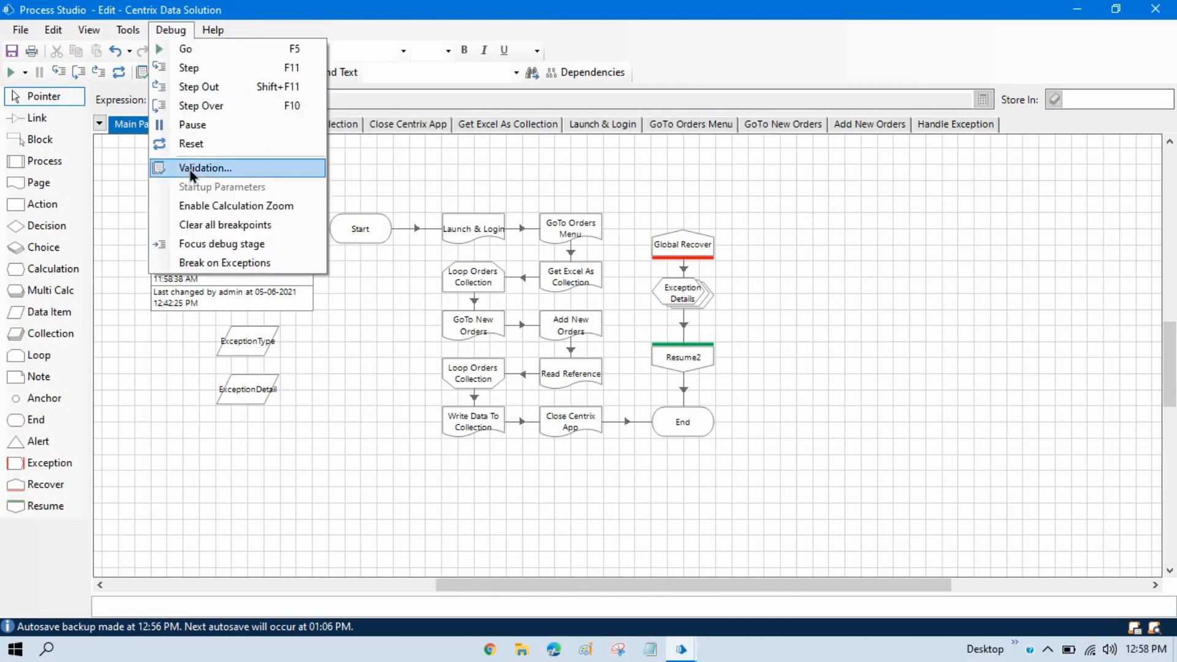
mouse_move(304, 218)
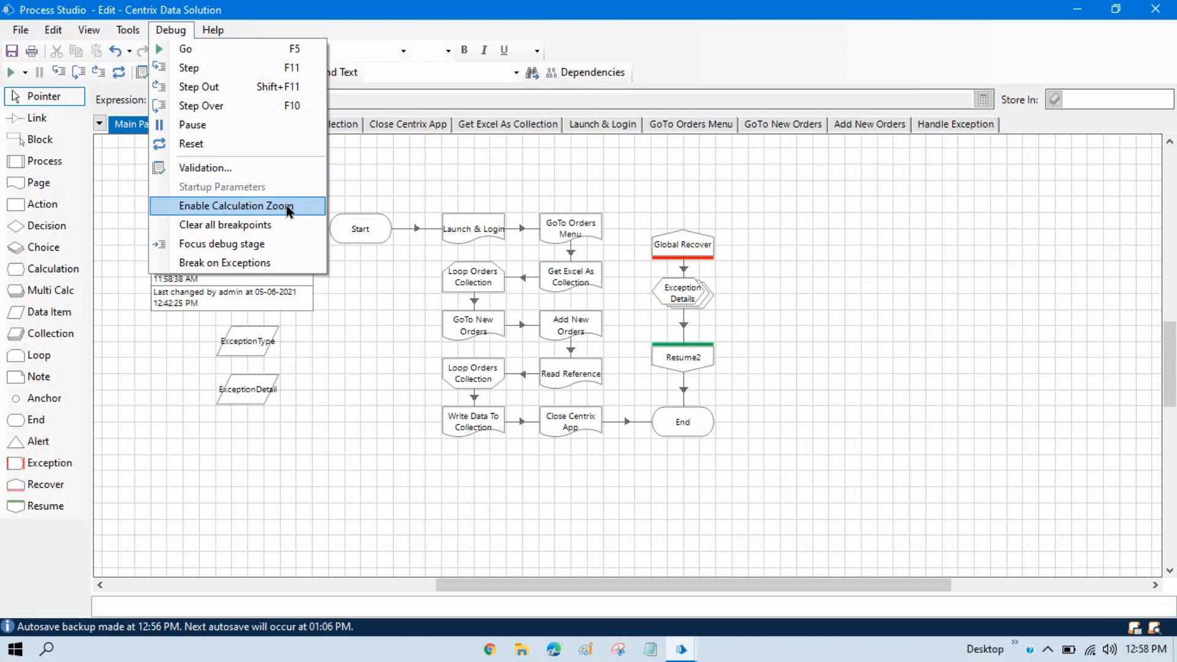
mouse_move(234, 213)
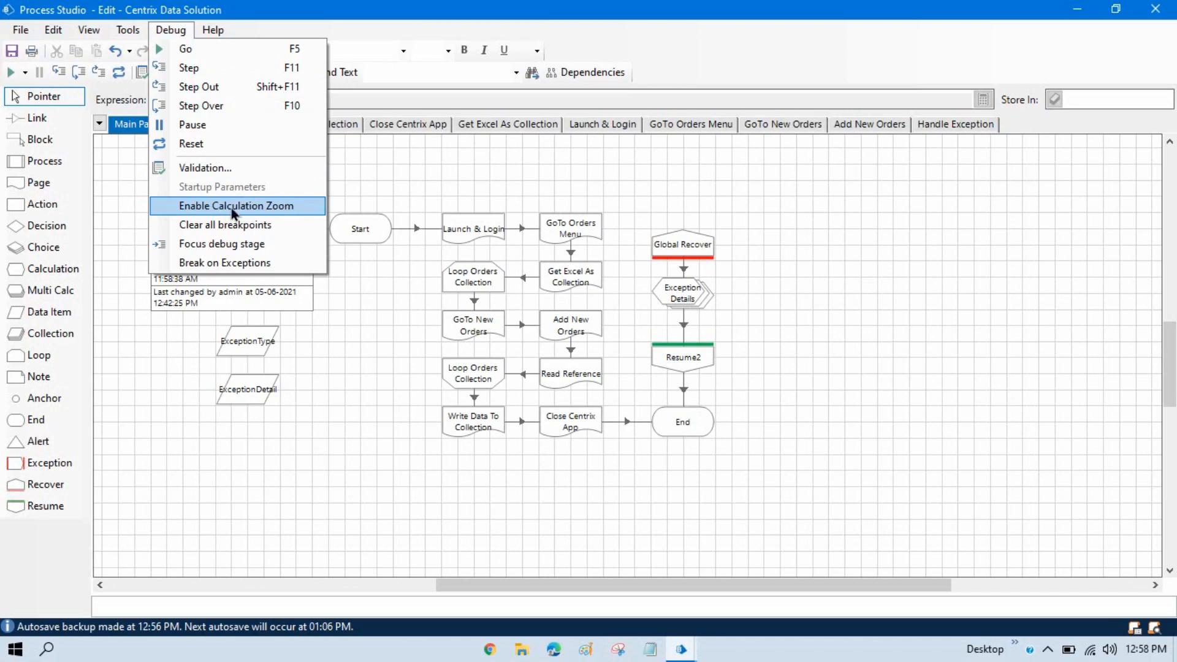
mouse_move(255, 216)
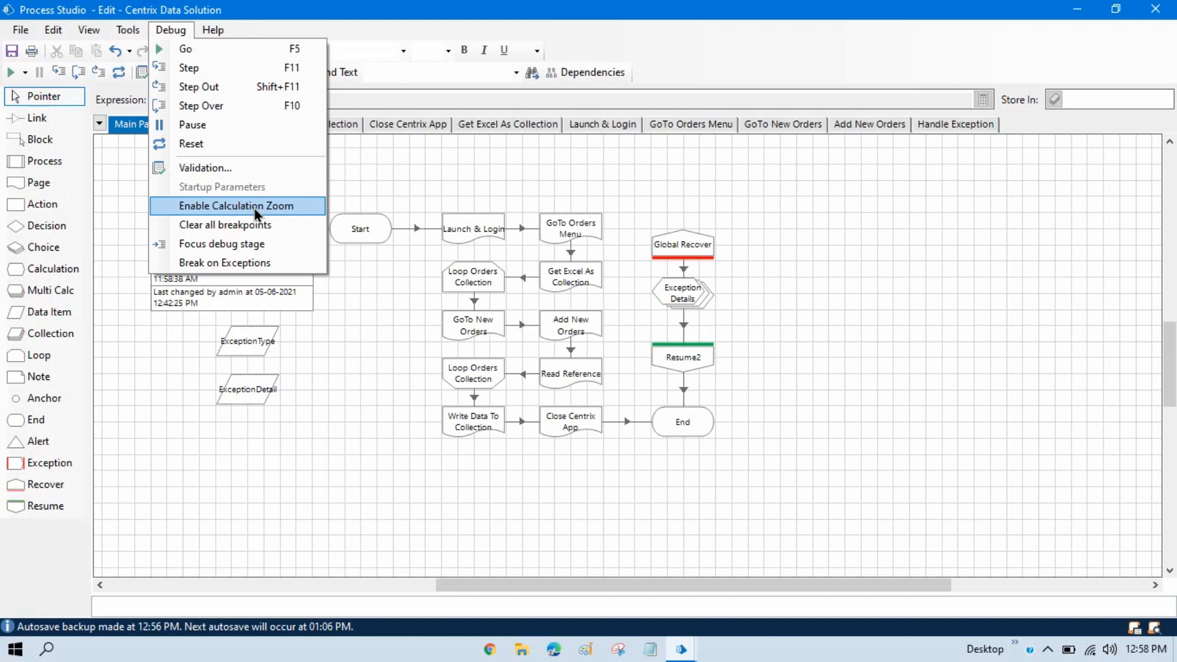
mouse_move(949, 304)
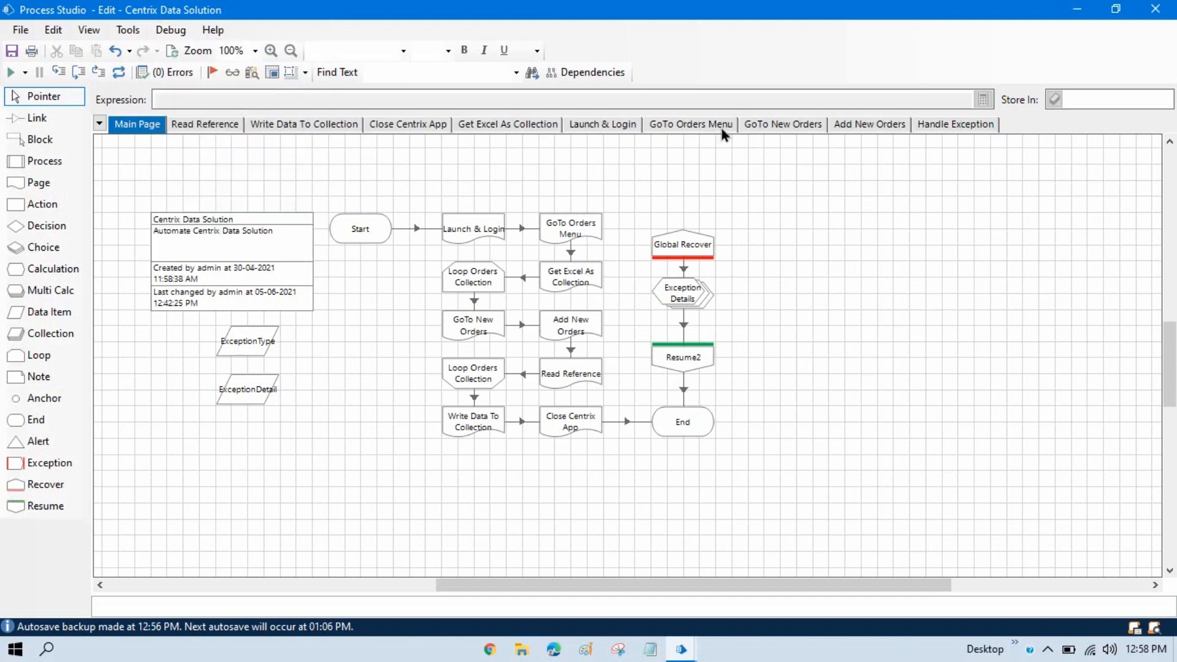
left_click(204, 124)
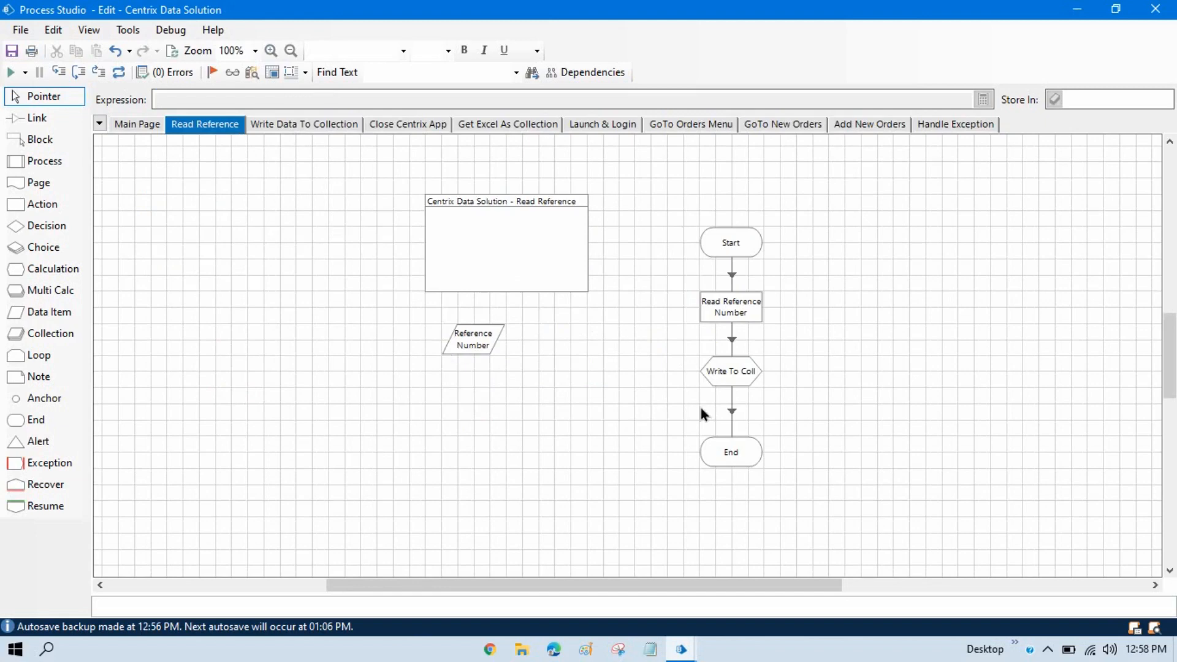
left_click(729, 371)
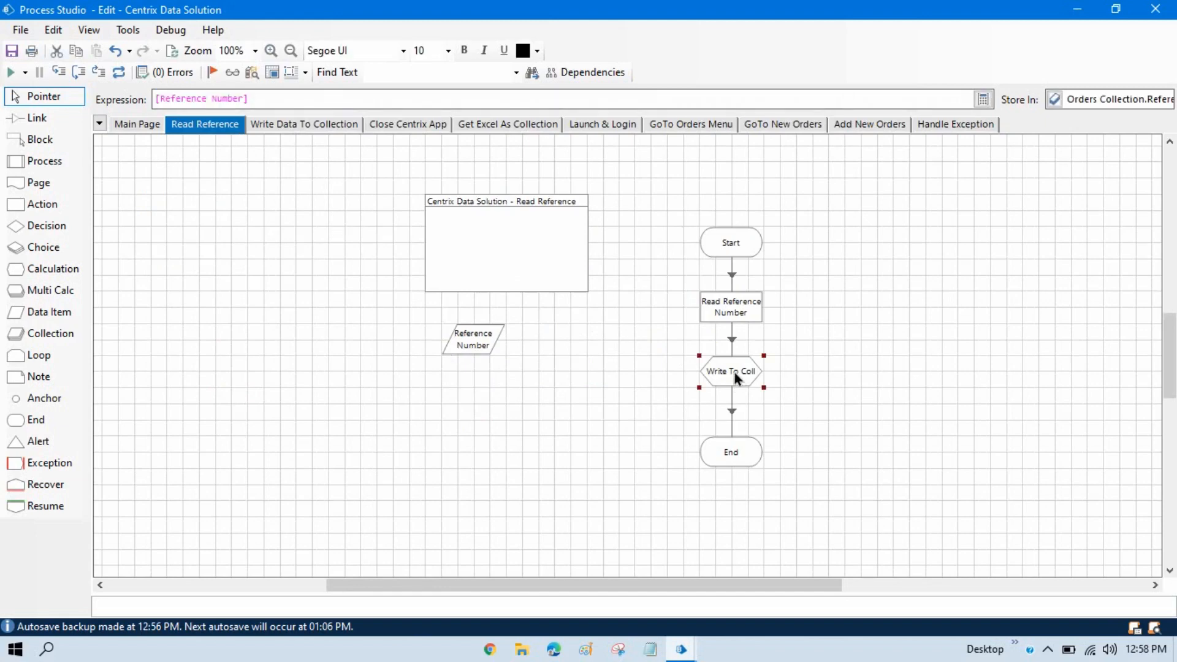
double_click(730, 371)
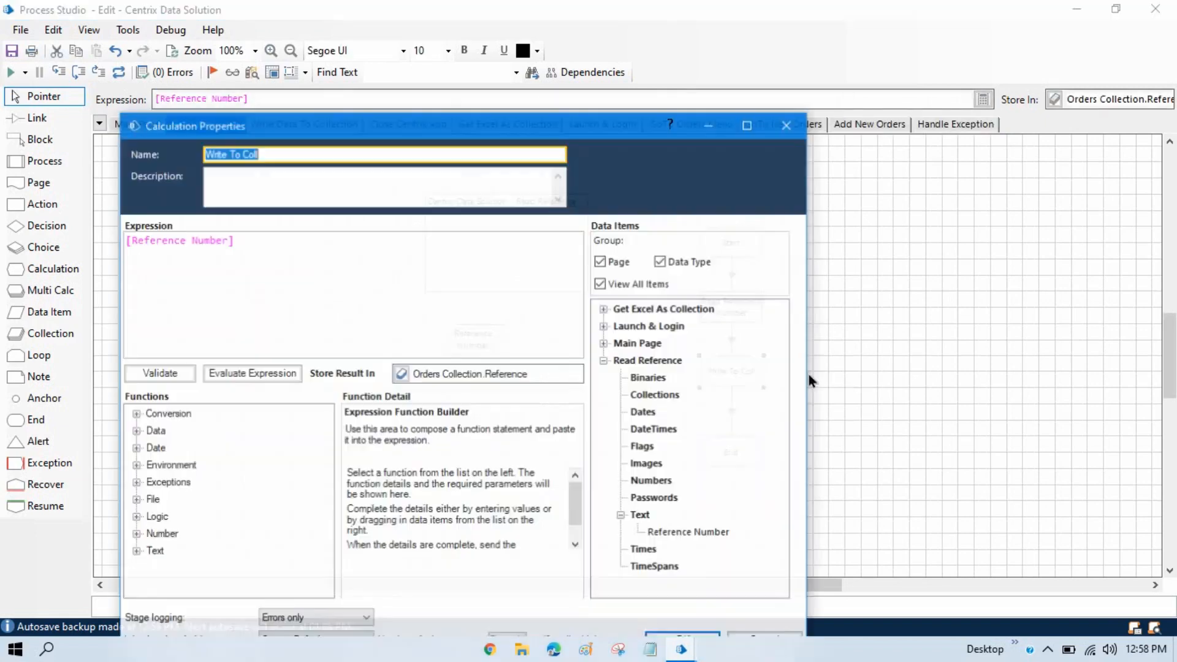
left_click(786, 125)
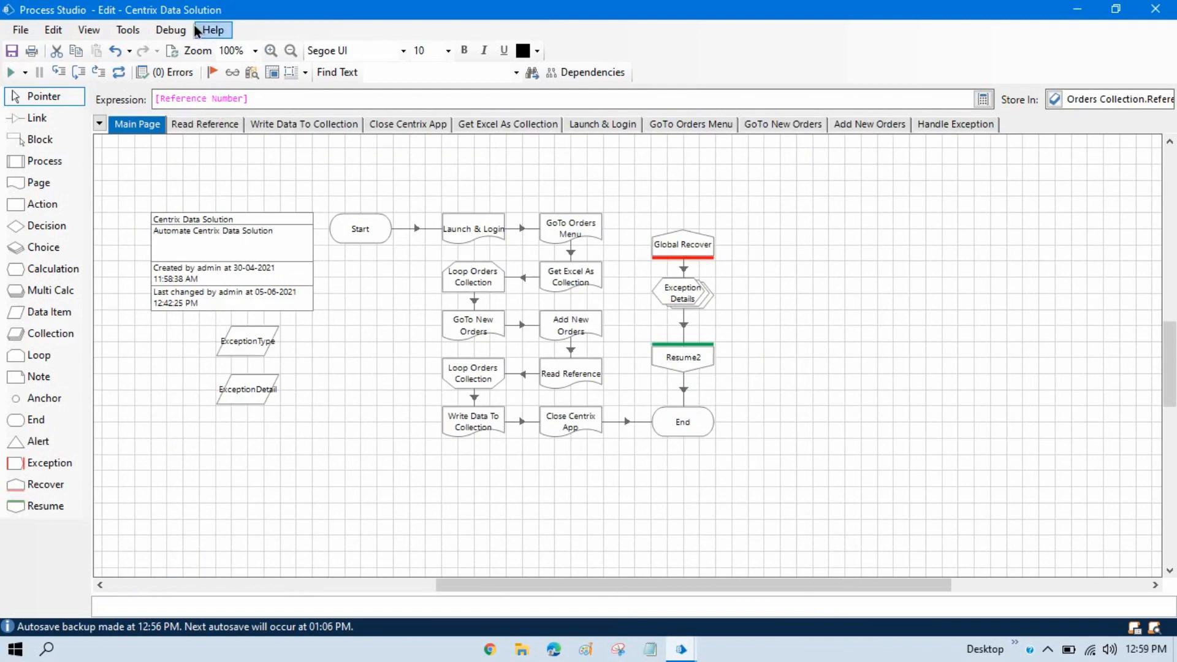
Step: Enable Debug > Calculation Zoom, confirm it on Global Recover, and show Get Excel As Collection
left_click(171, 29)
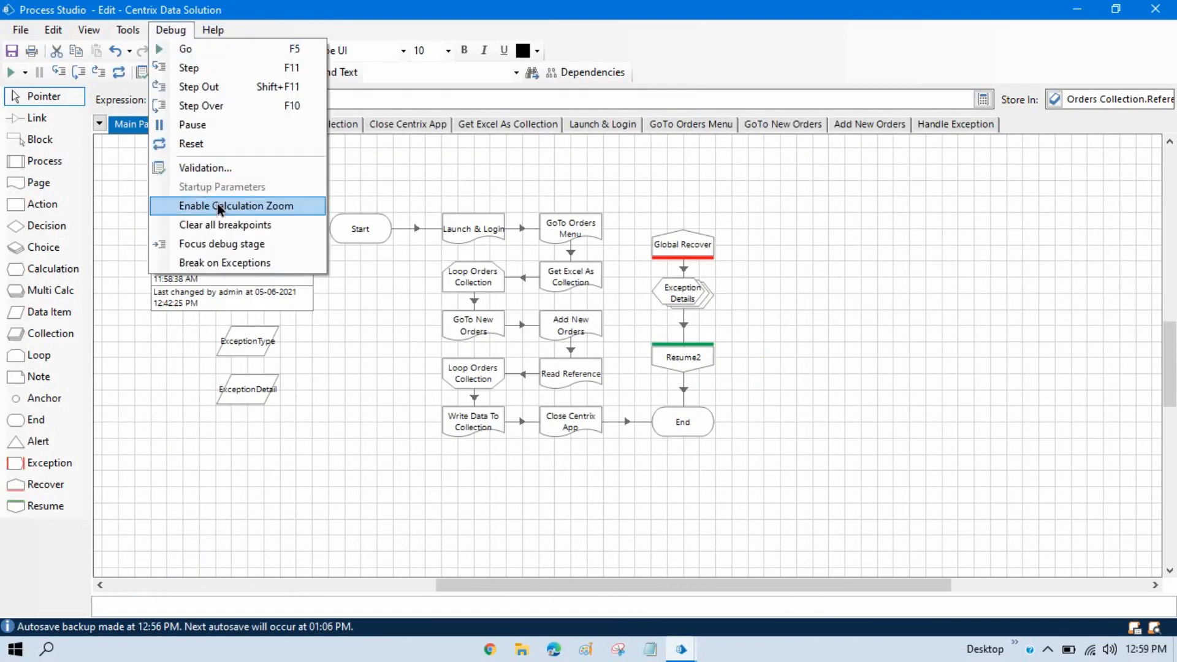
left_click(235, 204)
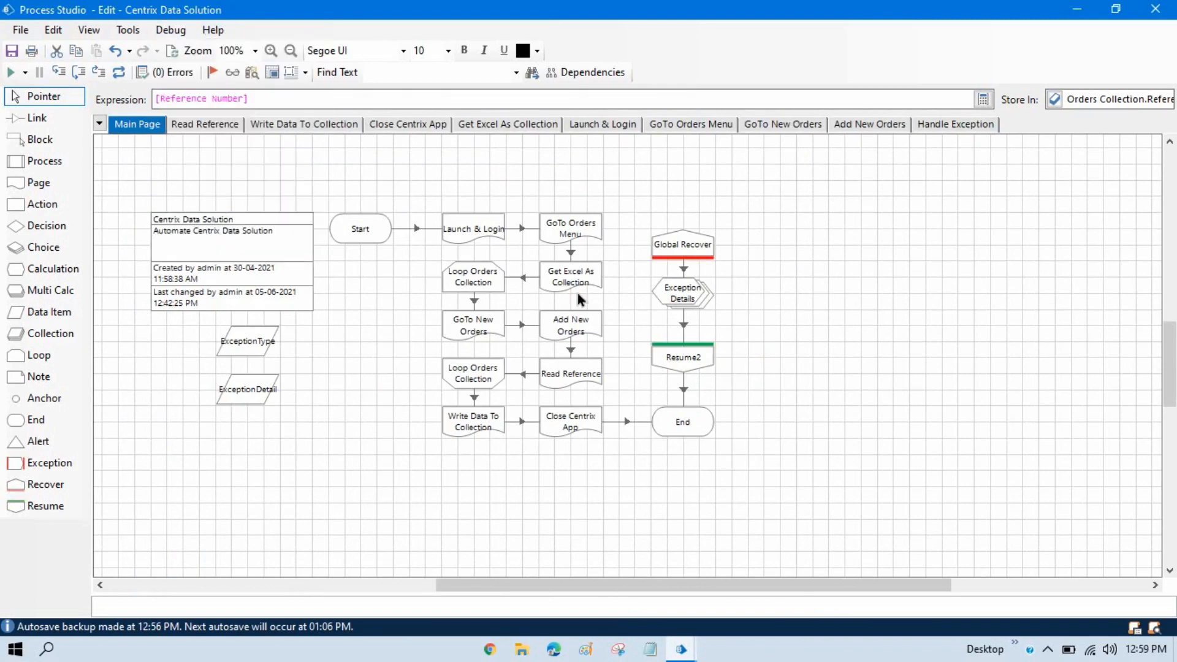
right_click(682, 244)
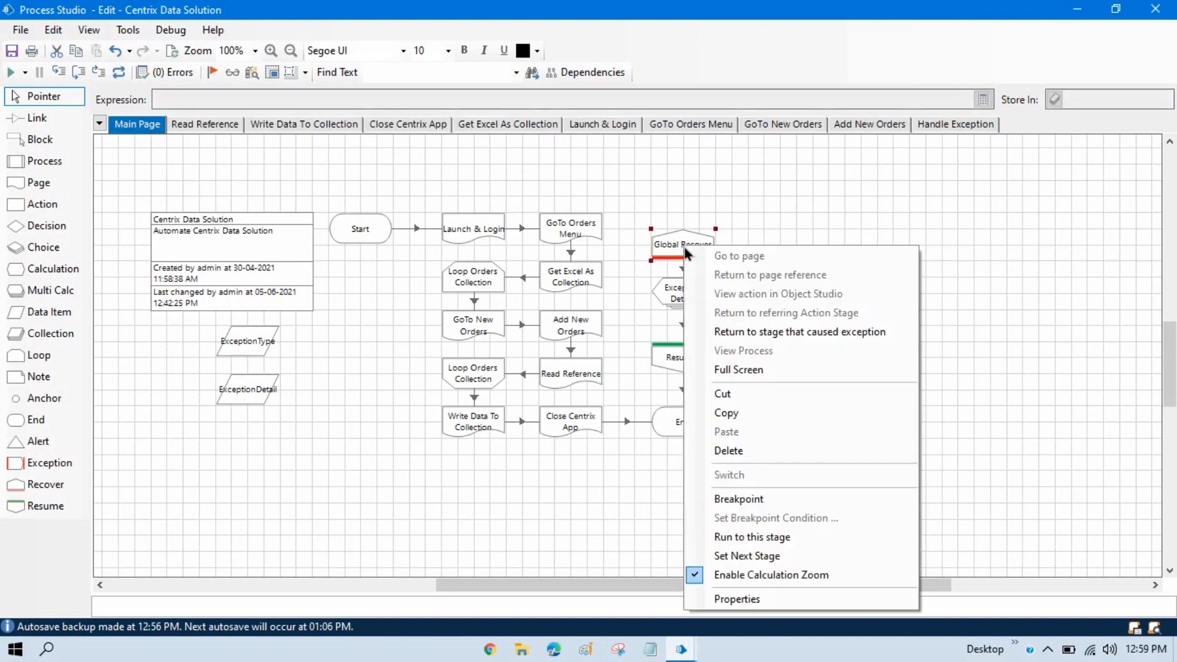
mouse_move(753, 582)
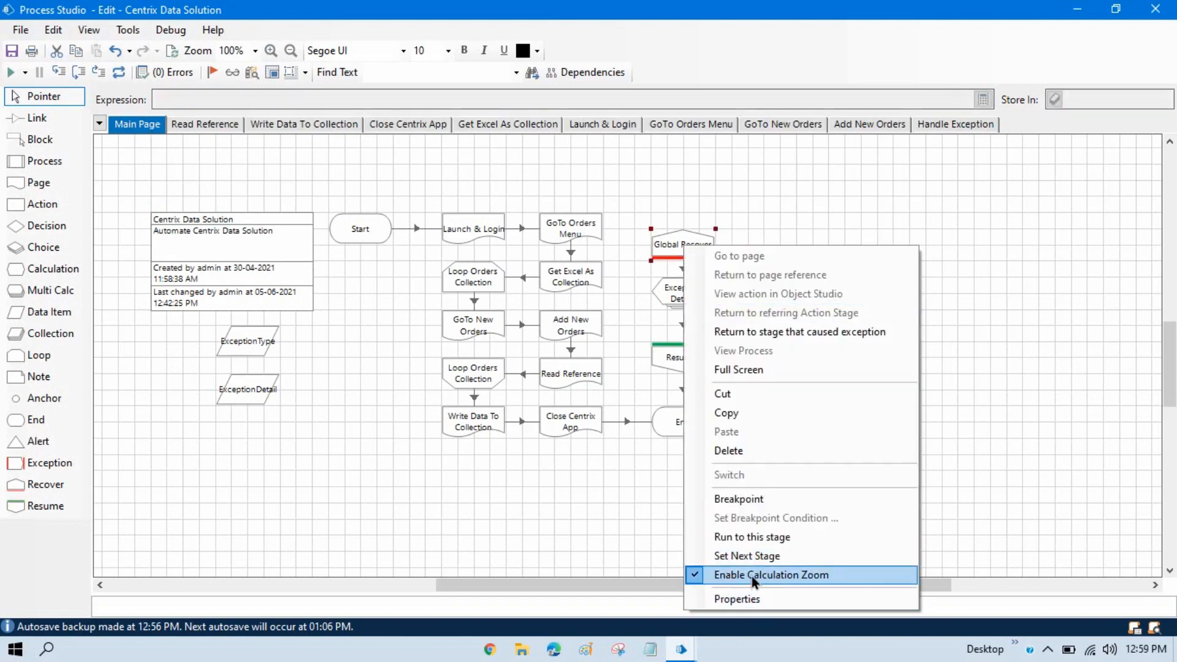
left_click(770, 574)
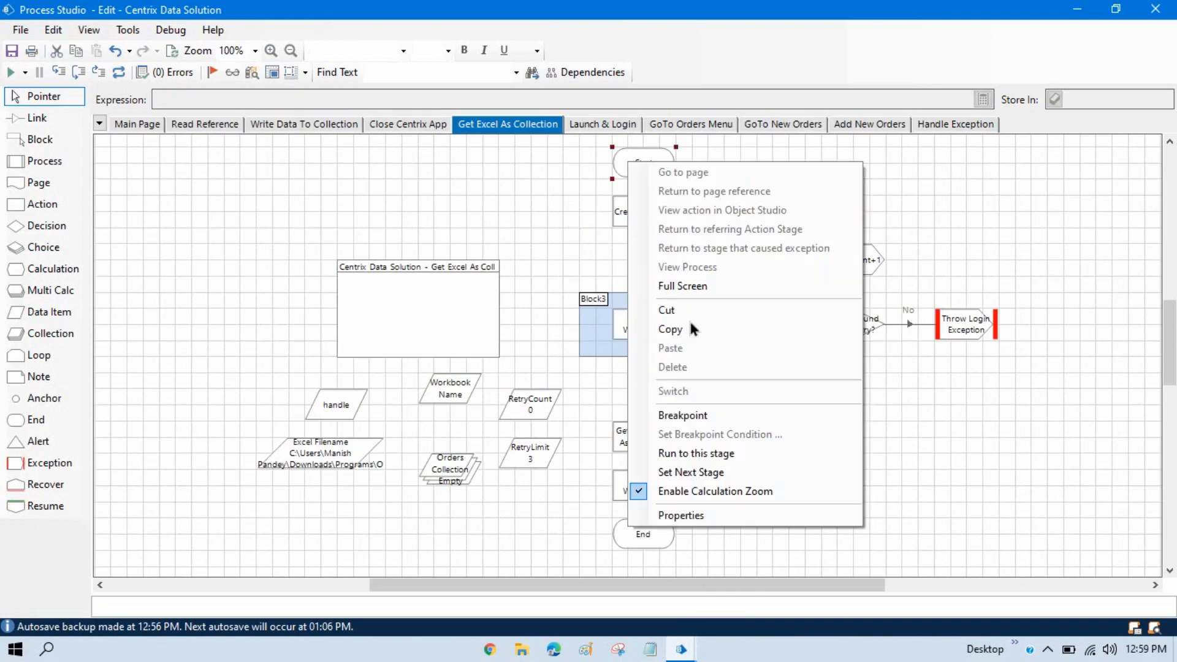
left_click(695, 452)
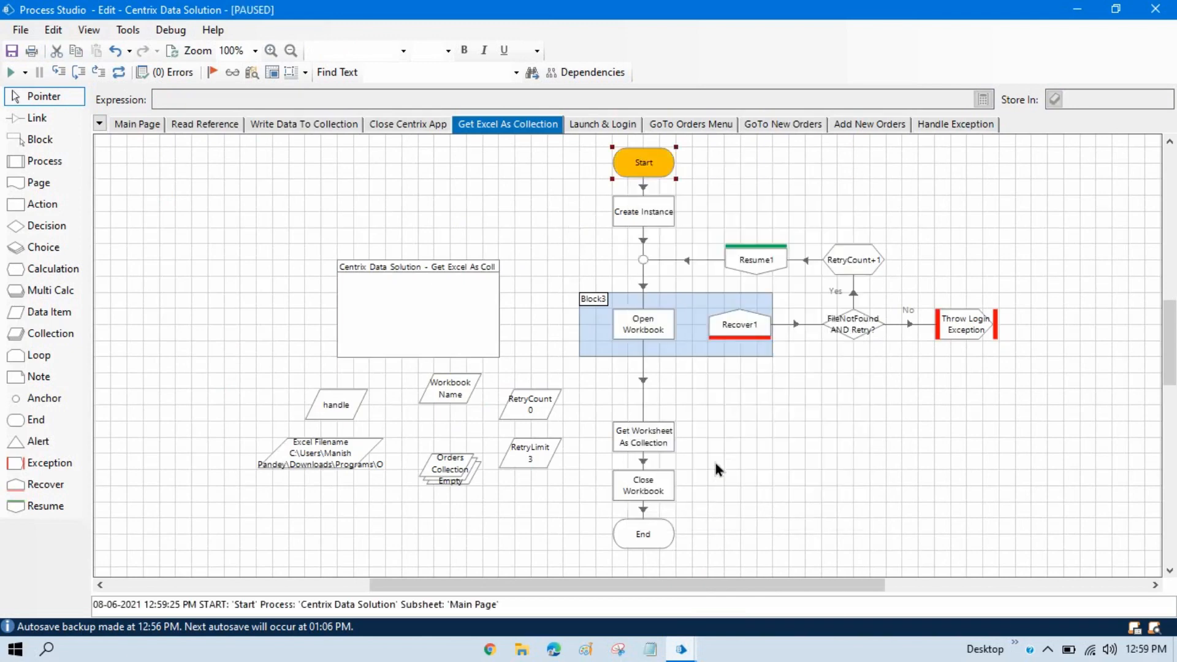
left_click(852, 260)
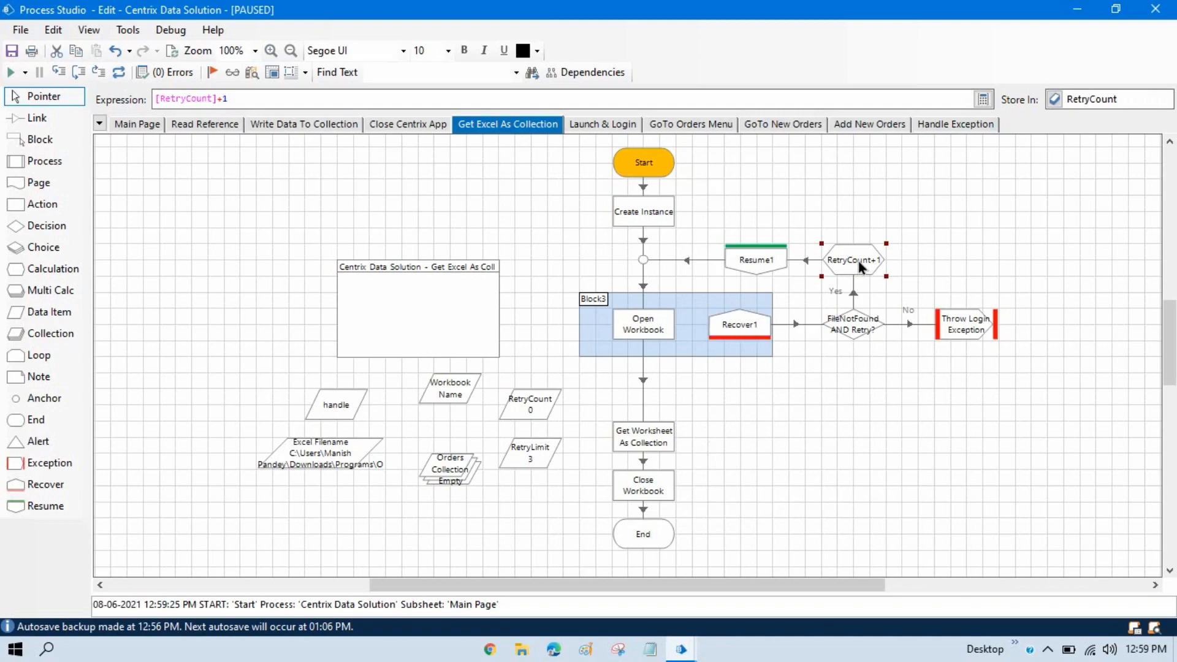
double_click(852, 260)
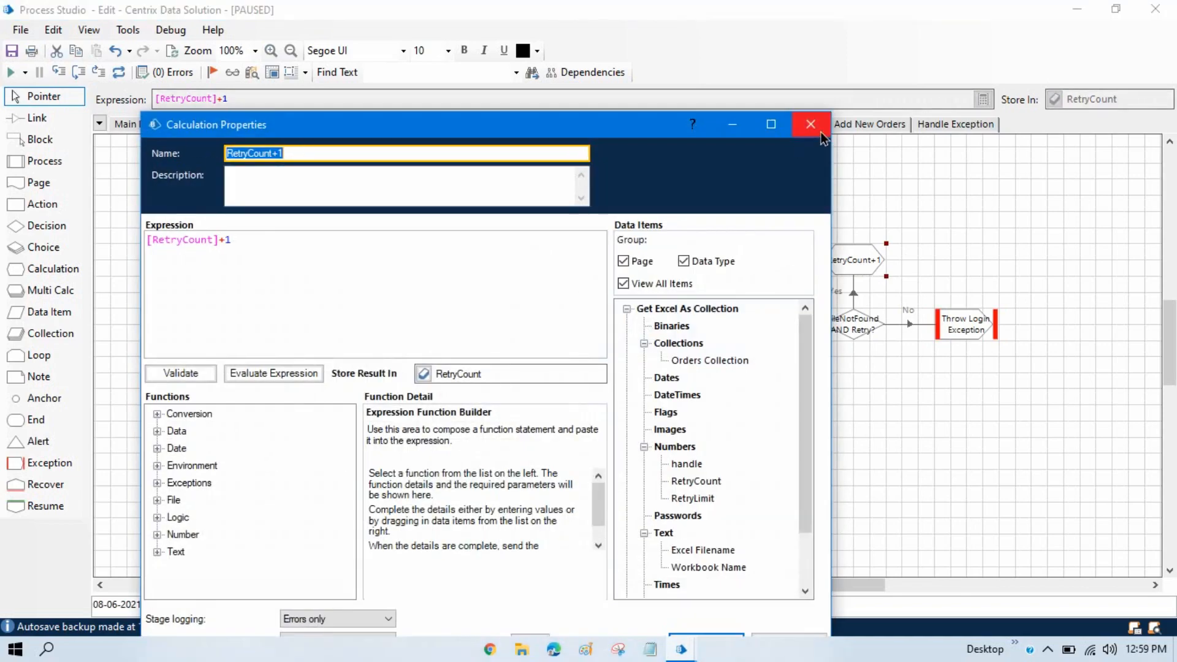
left_click(809, 124)
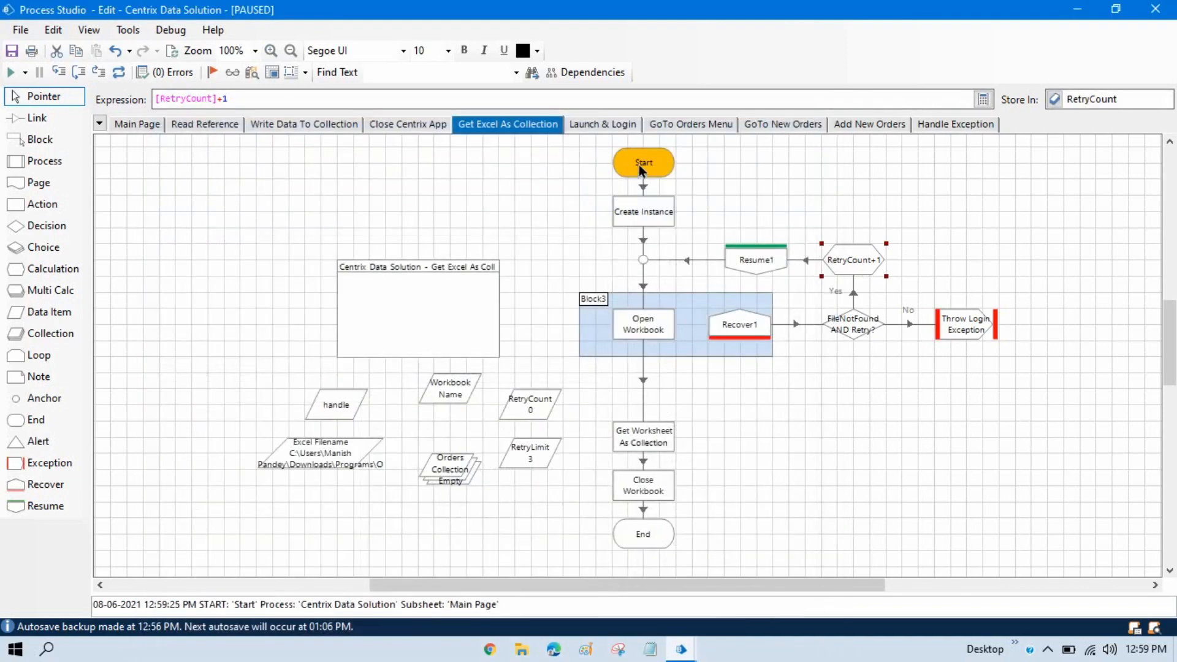
mouse_move(650, 324)
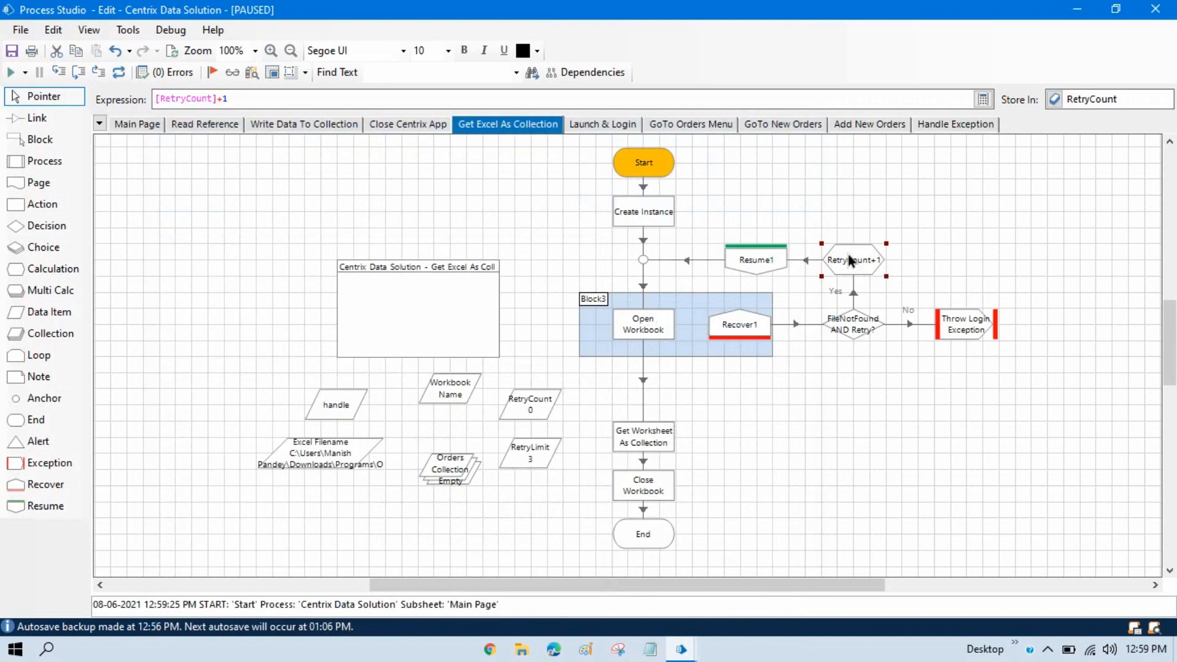
mouse_move(866, 269)
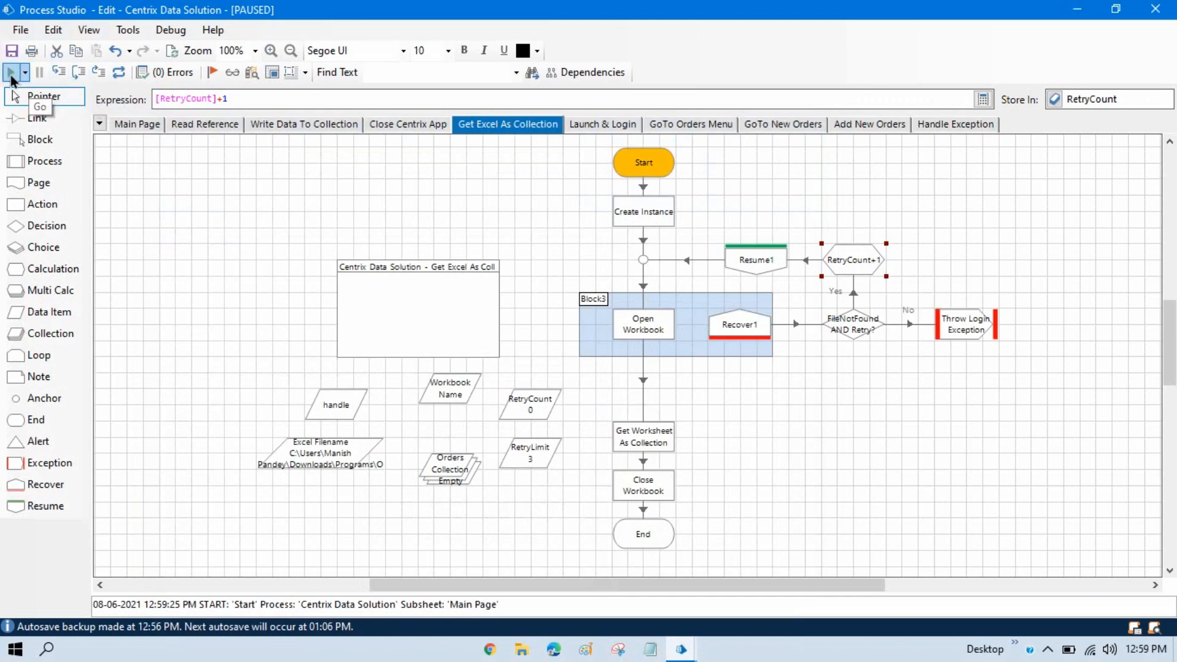
Step: Resume the debug run and pause it when Calculation Zoom shows RetryCount+1
left_click(10, 72)
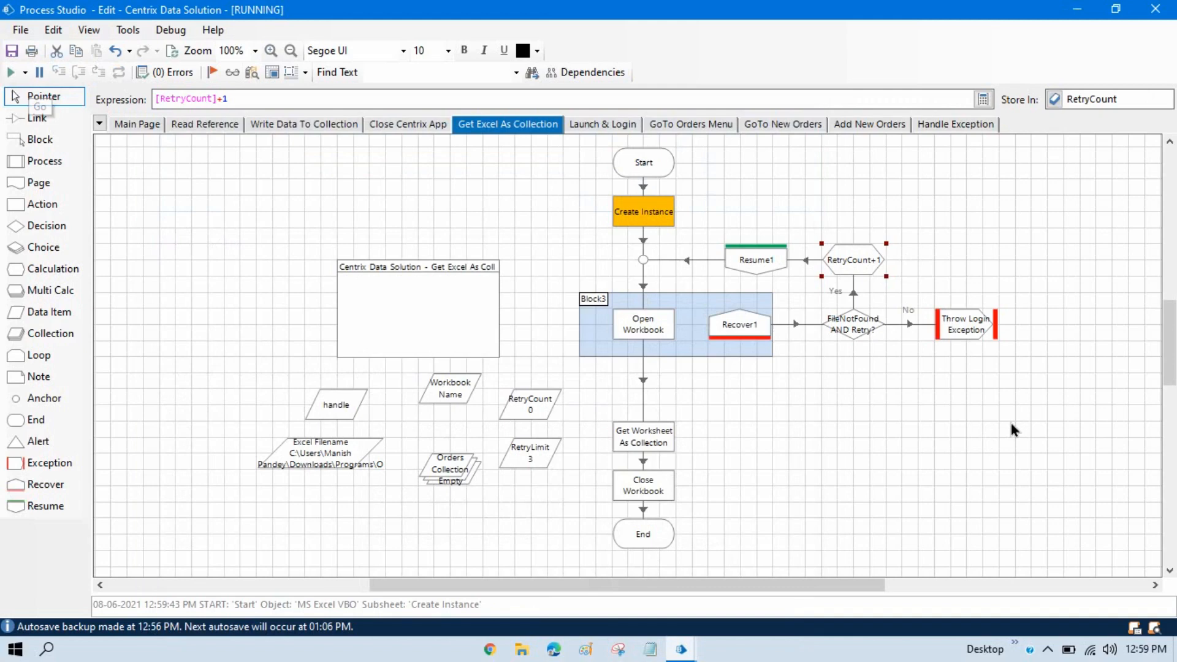
left_click(39, 72)
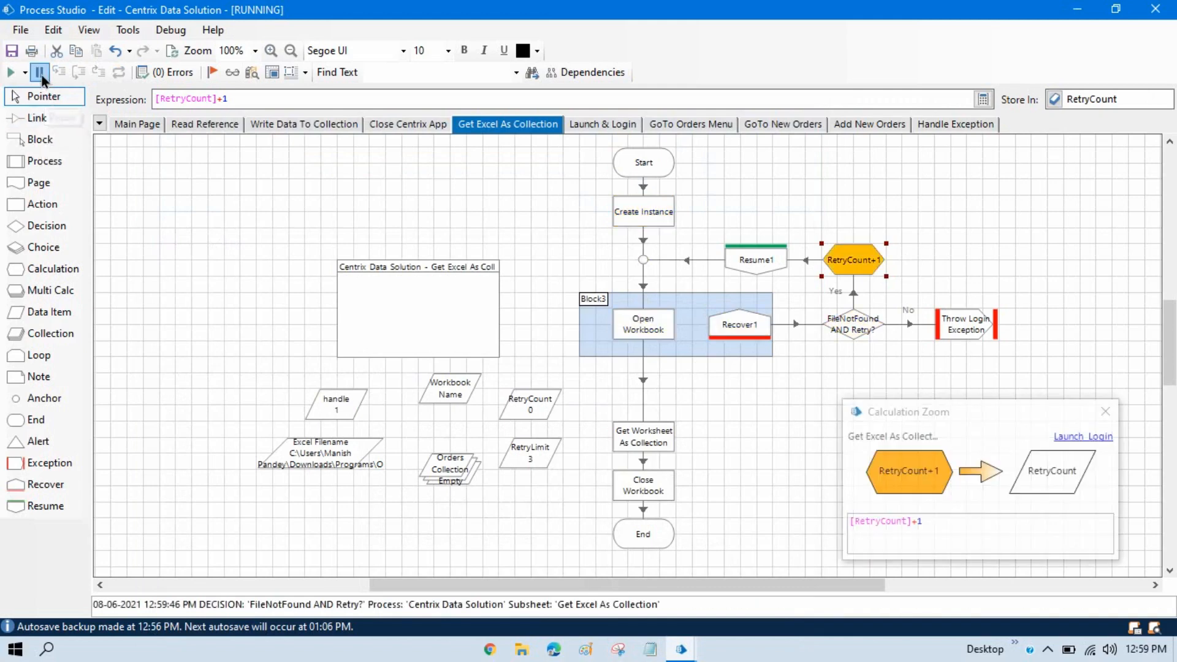
left_click(39, 72)
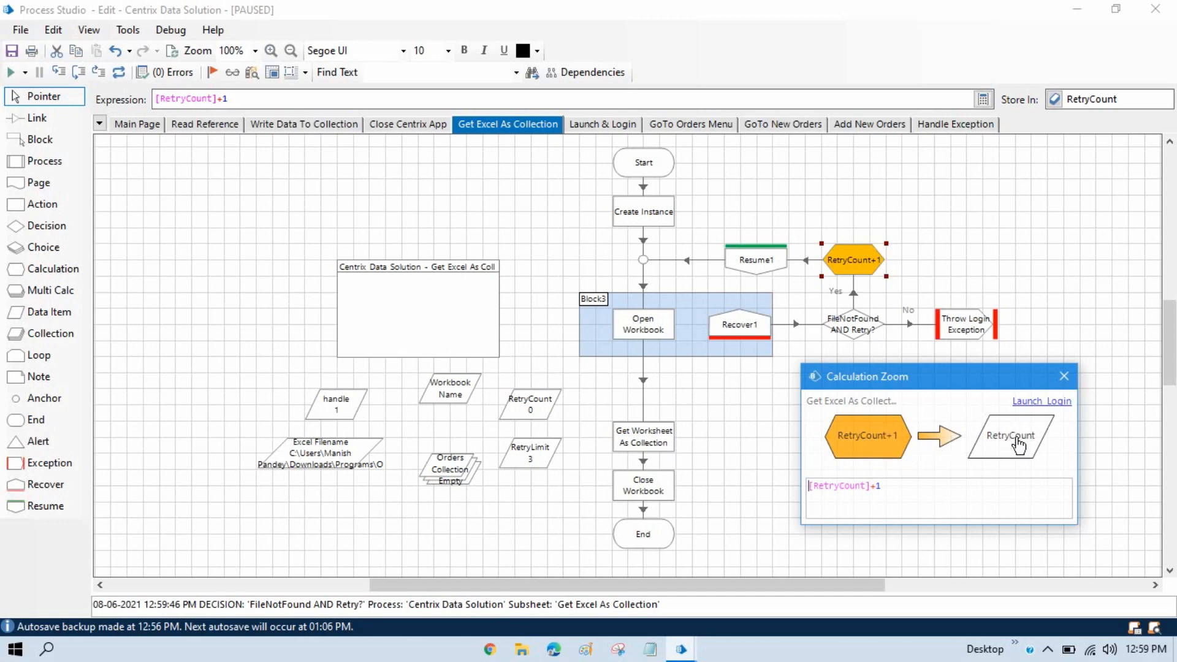
mouse_move(884, 451)
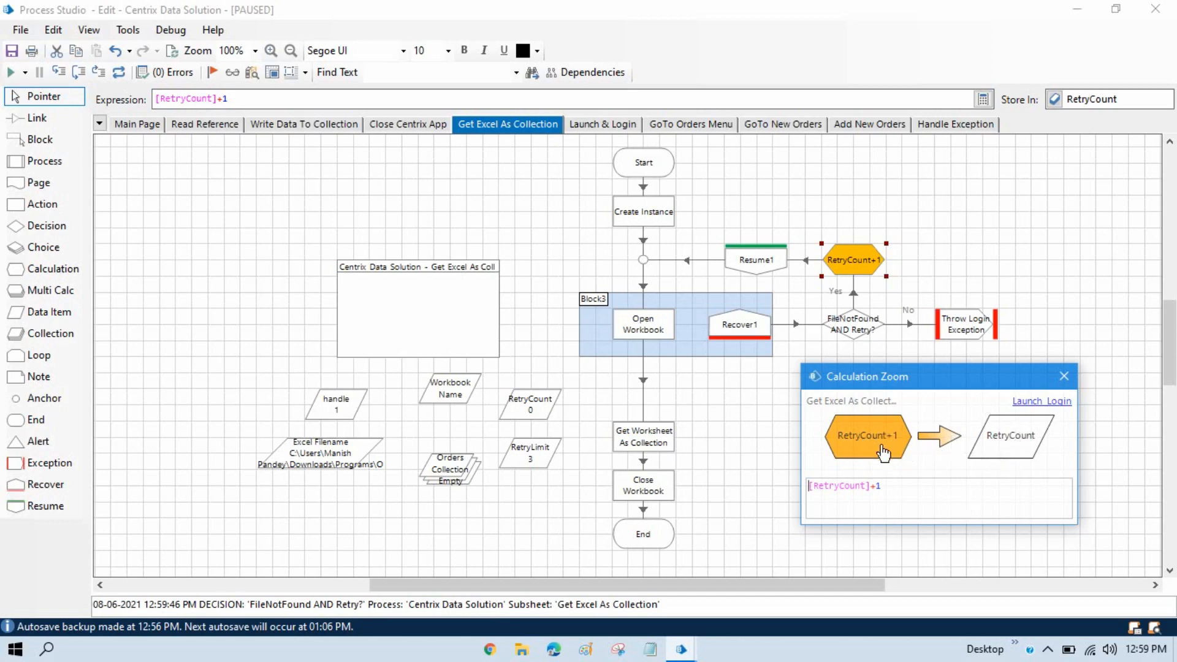
mouse_move(472, 420)
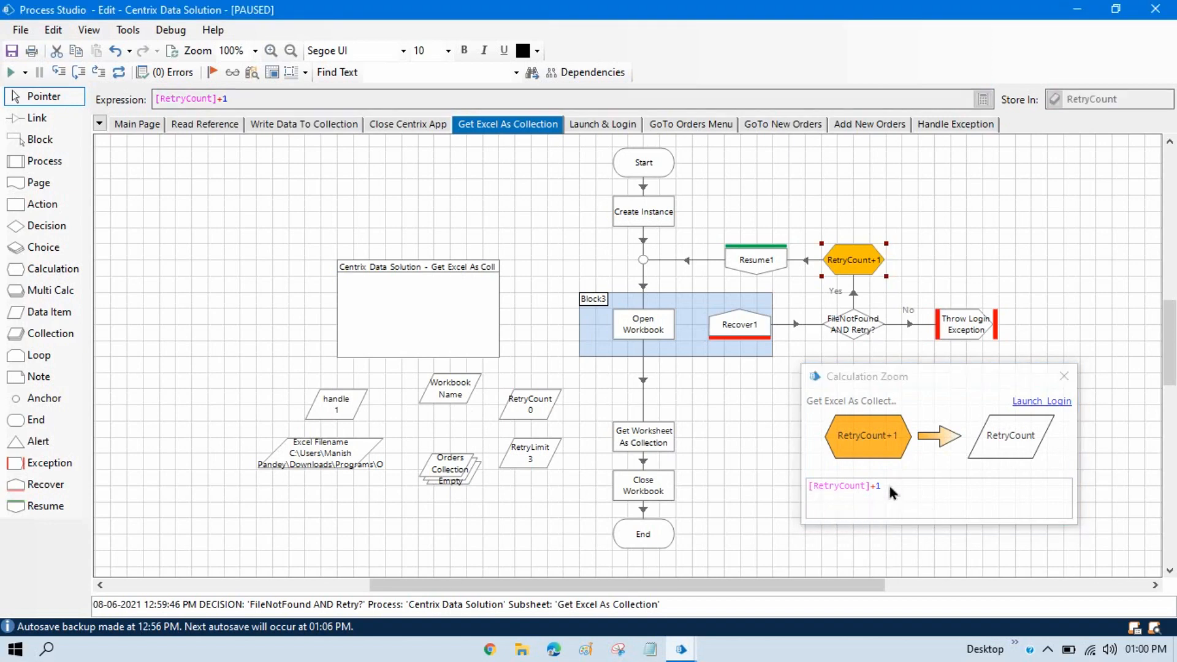
mouse_move(850, 422)
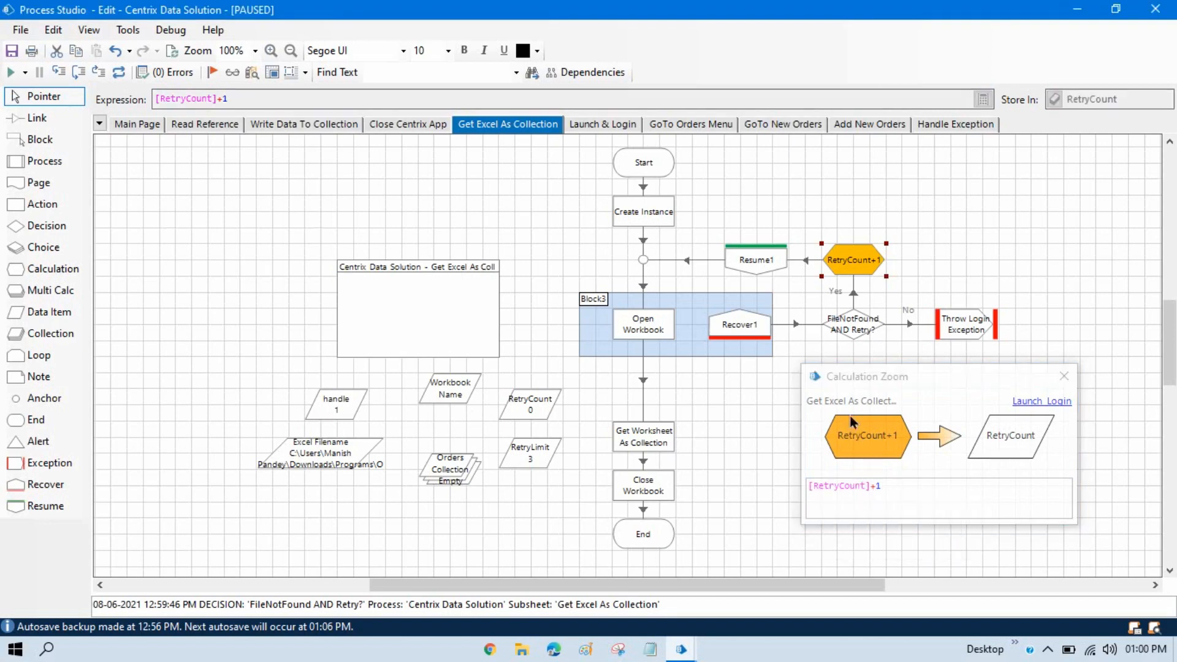
mouse_move(904, 405)
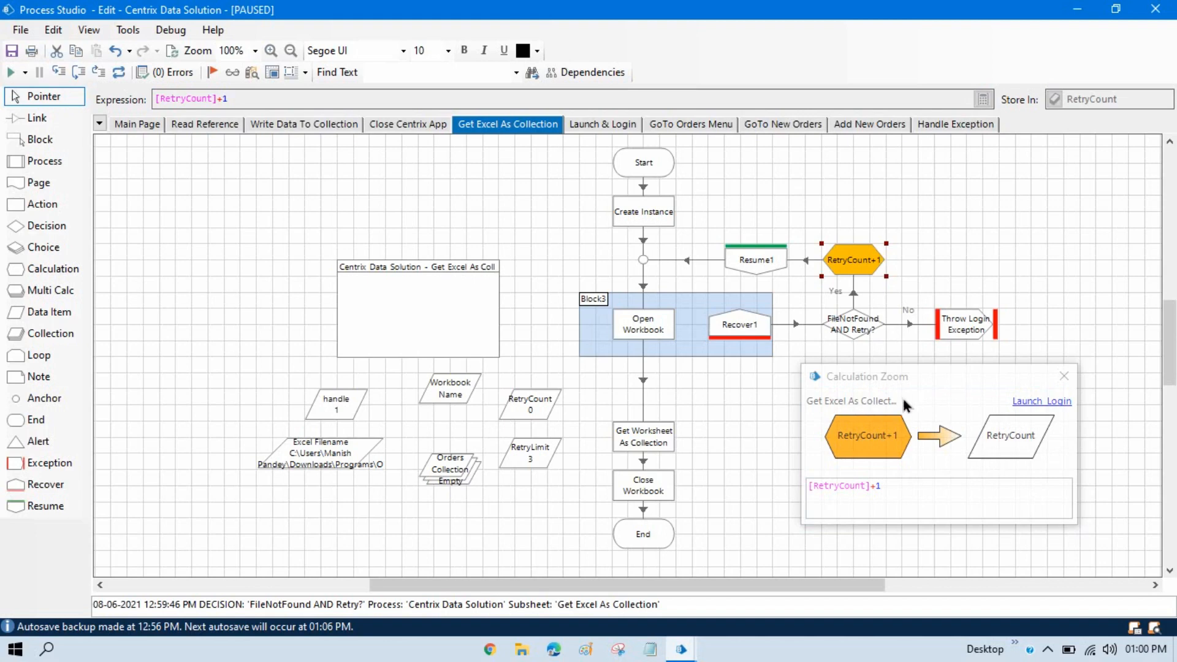
mouse_move(1063, 417)
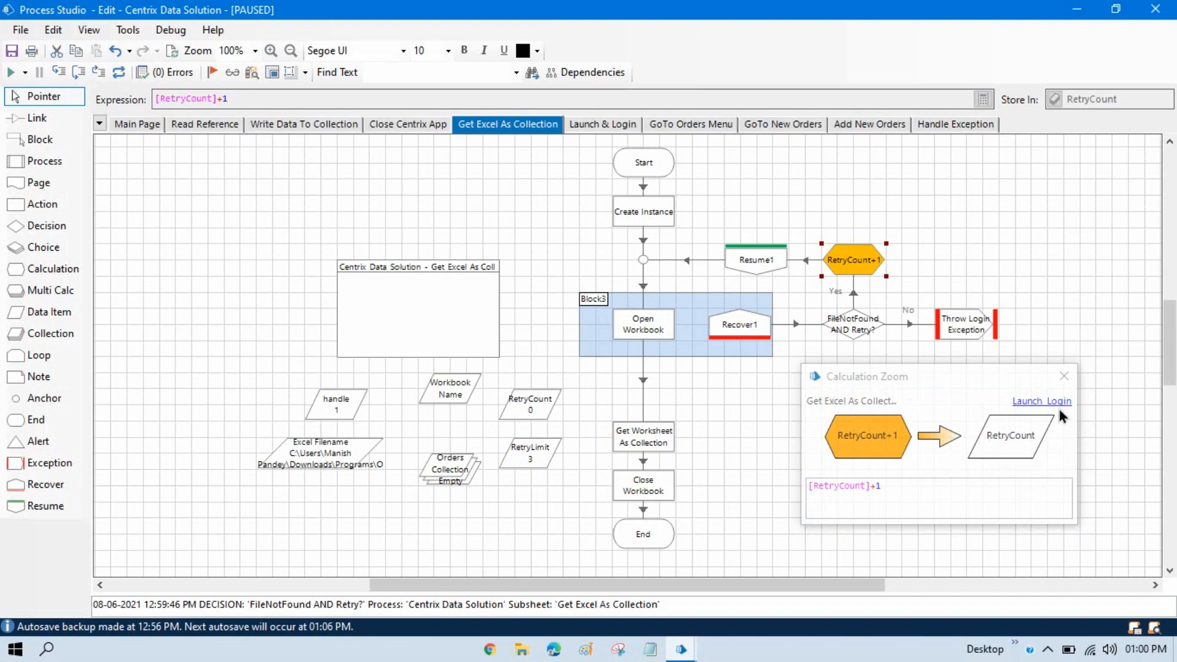
mouse_move(1042, 401)
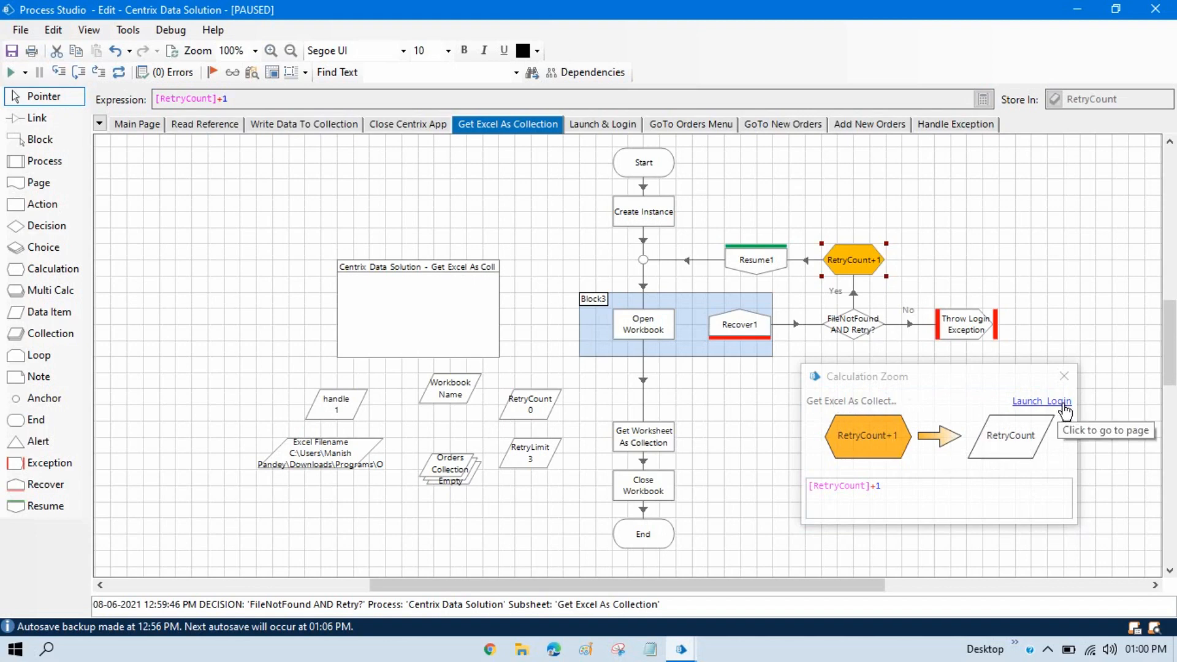
mouse_move(905, 434)
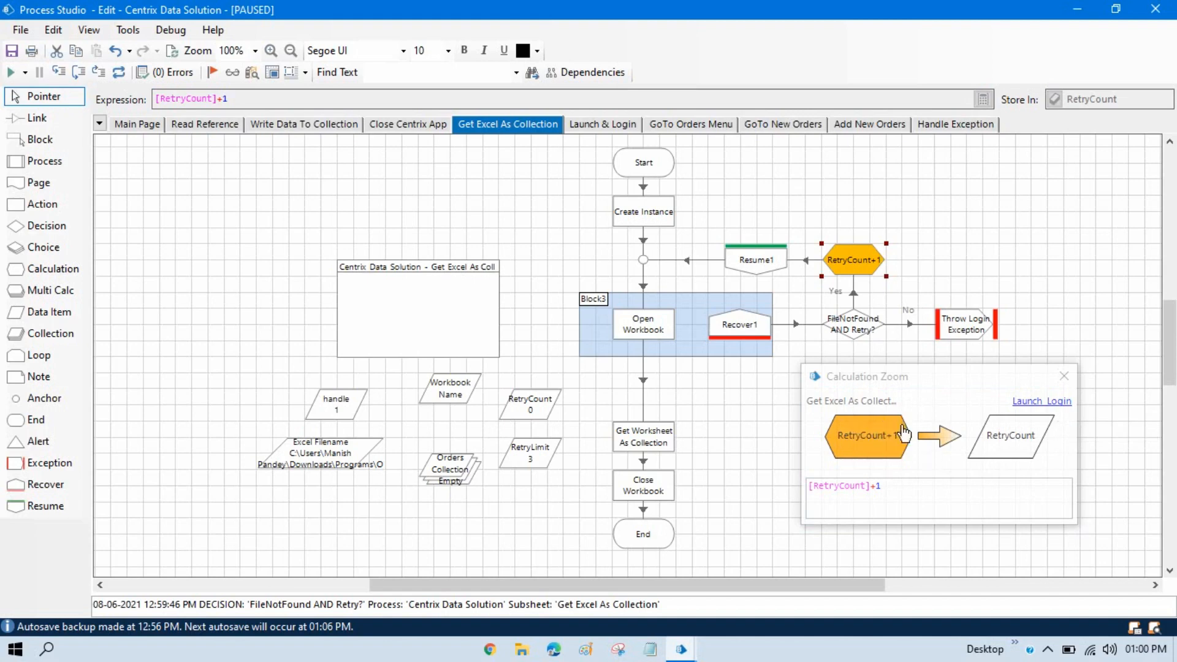
mouse_move(1042, 401)
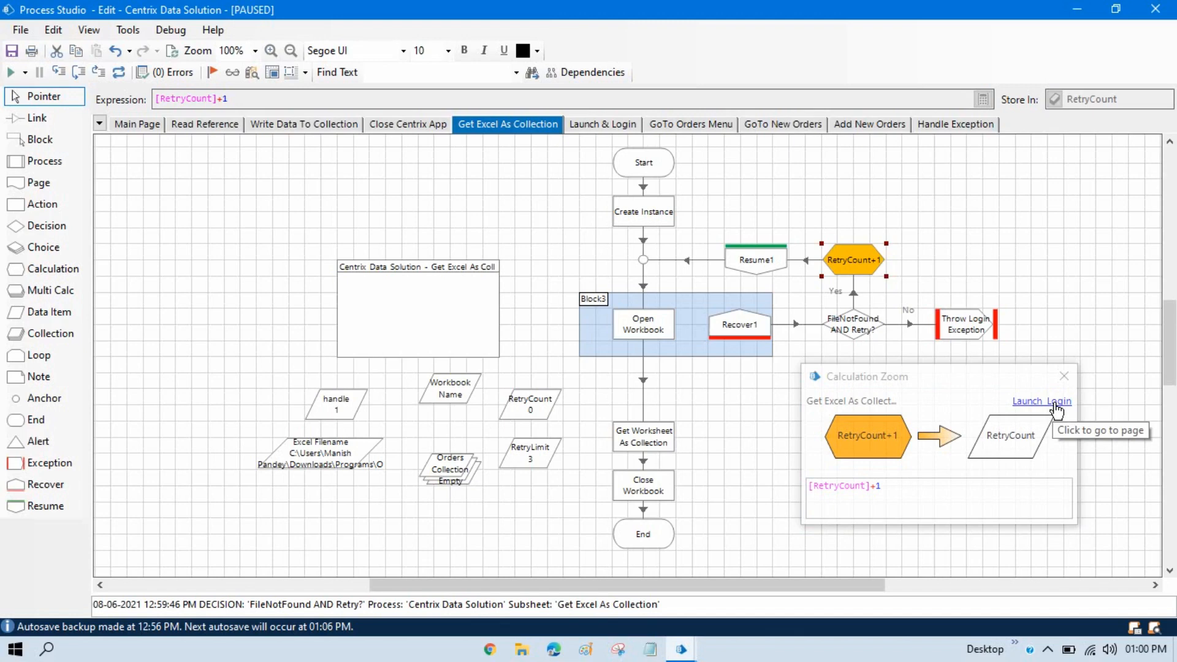
mouse_move(1042, 401)
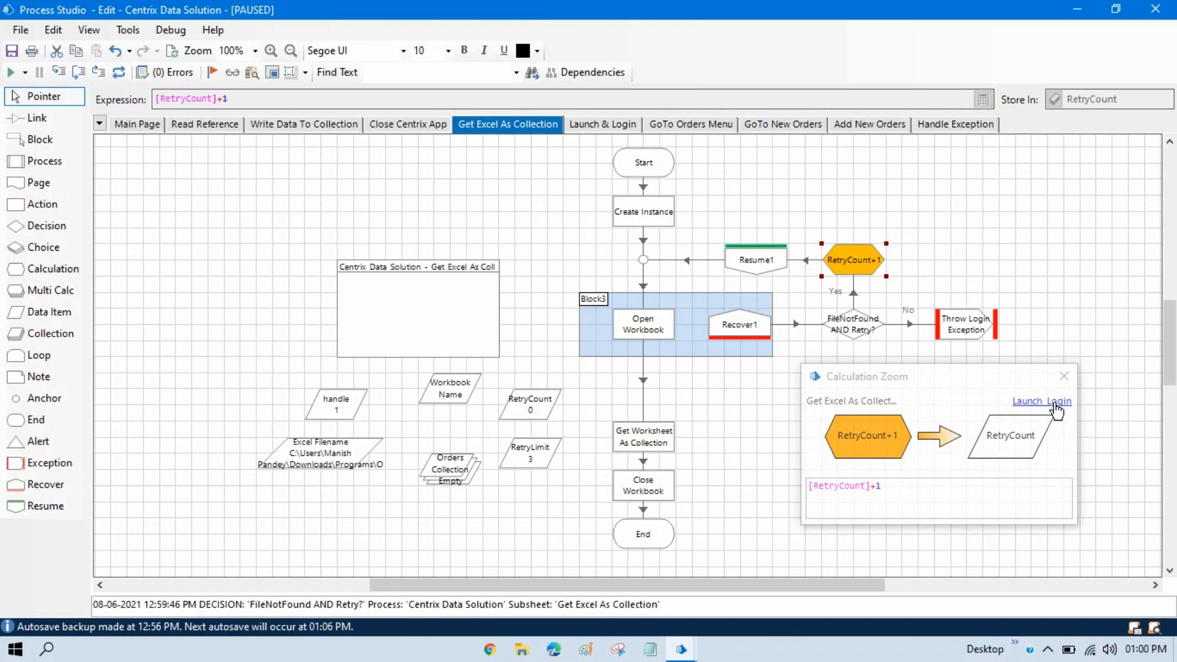
left_click(602, 124)
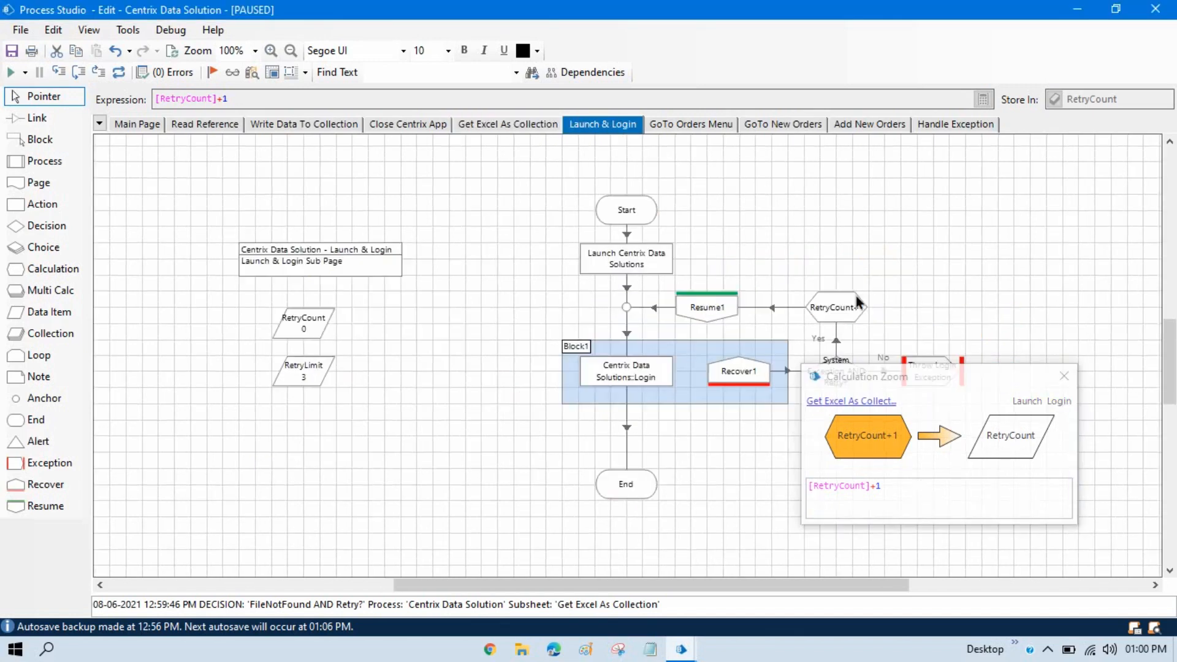
mouse_move(837, 345)
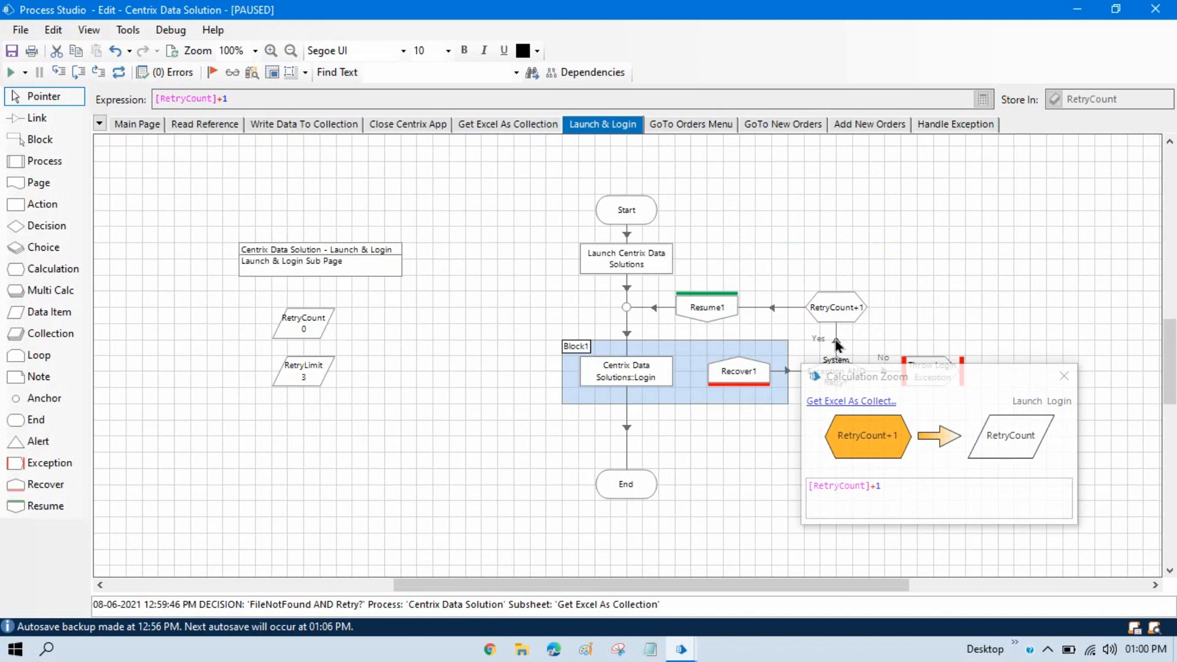
mouse_move(862, 408)
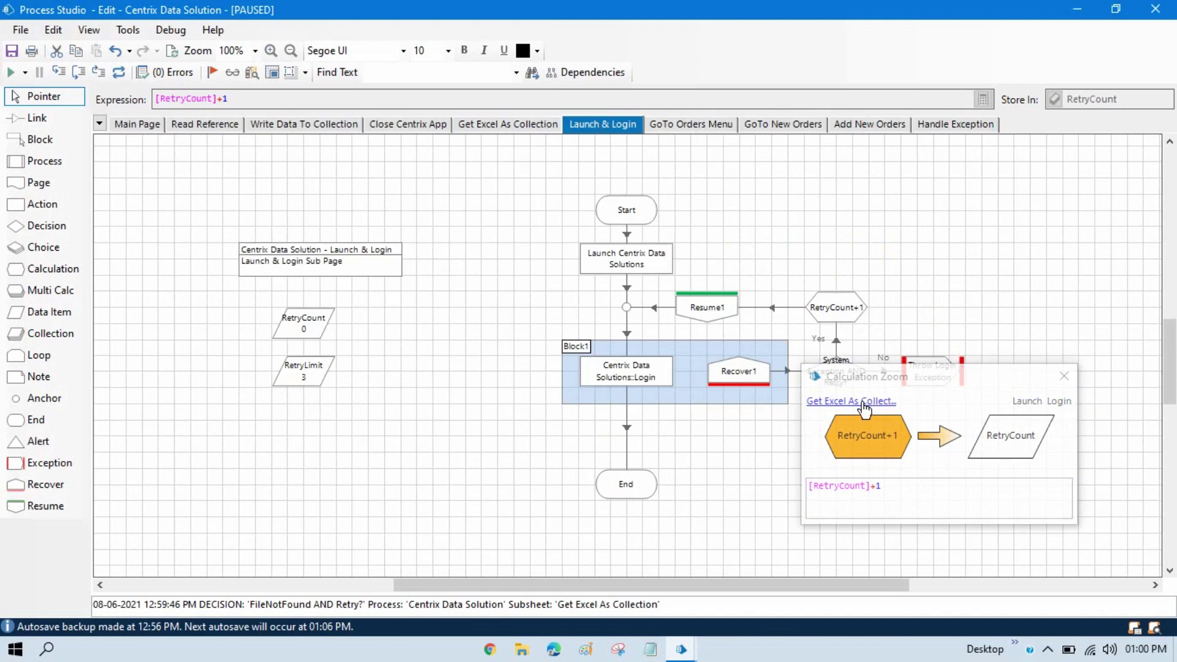
left_click(507, 124)
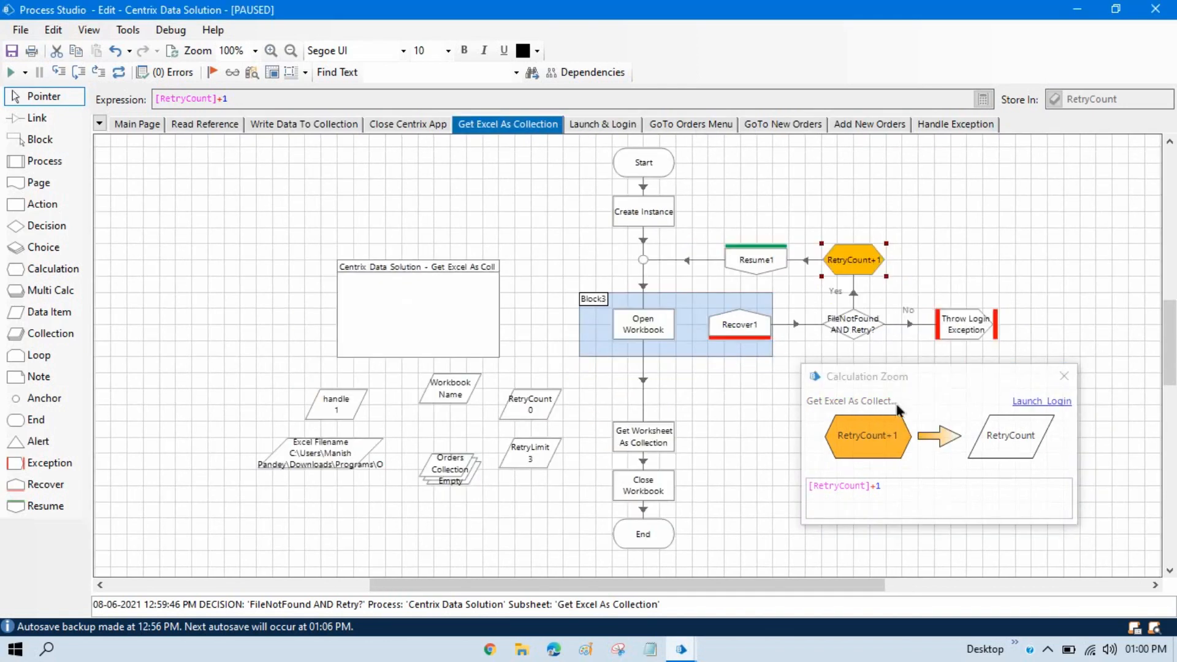